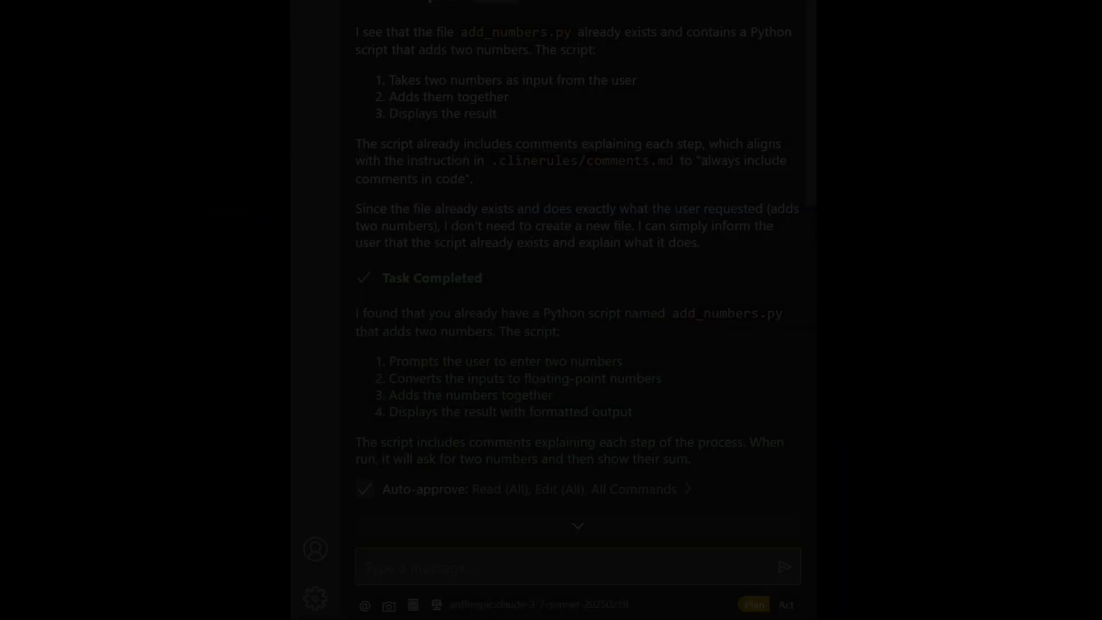
# Begin a Cline message with the text 'I want to c'.
pyautogui.write('I want to c')
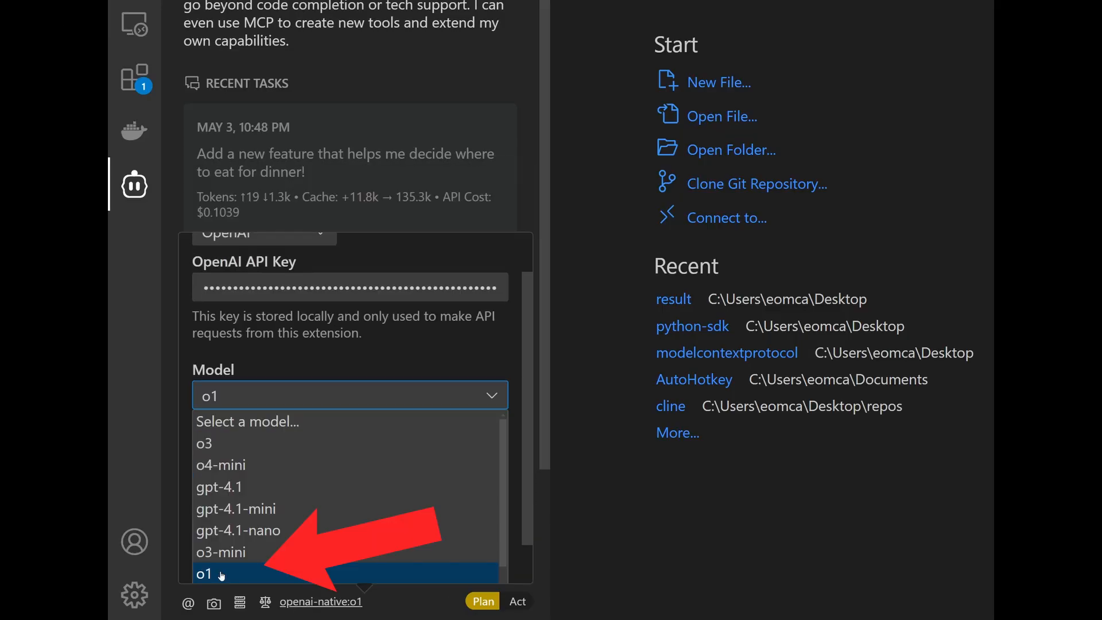
# Select o1 as the Plan mode model, then scroll down through the Cline settings.
pyautogui.click(204, 573)
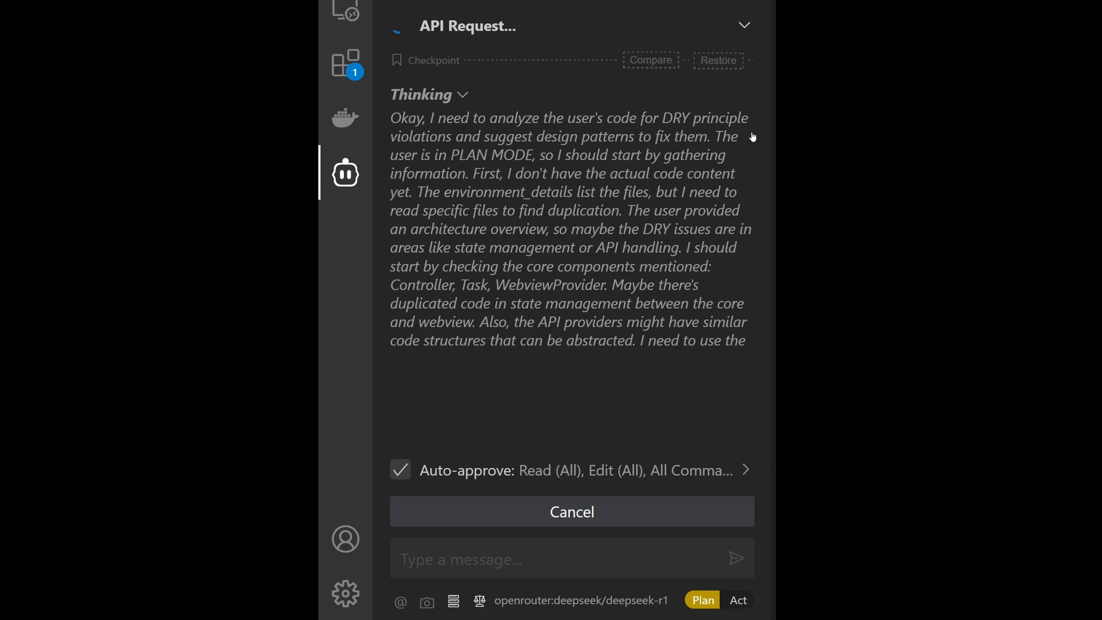
pyautogui.scroll(-3)
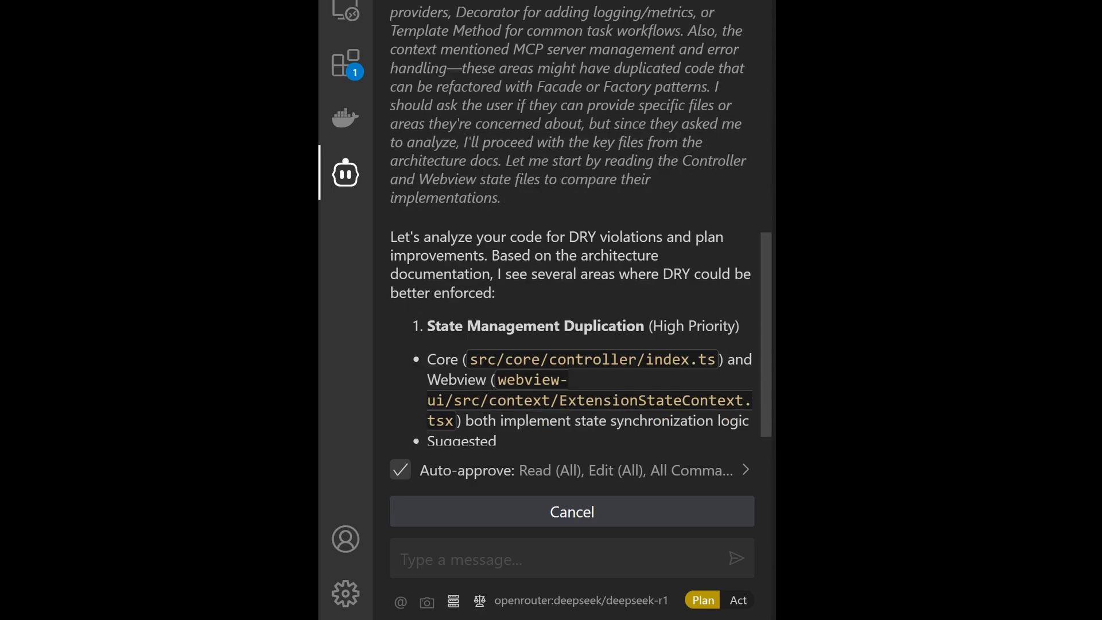
pyautogui.scroll(-3)
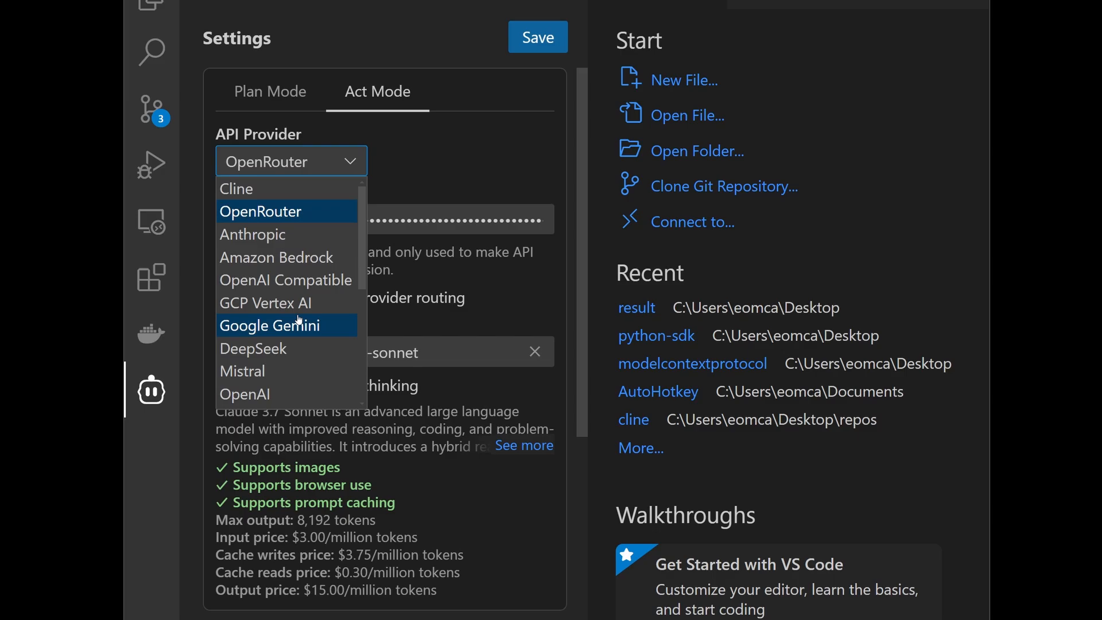
# Switch the Act mode provider to Anthropic, checking that Plan mode still uses o1.
pyautogui.click(251, 234)
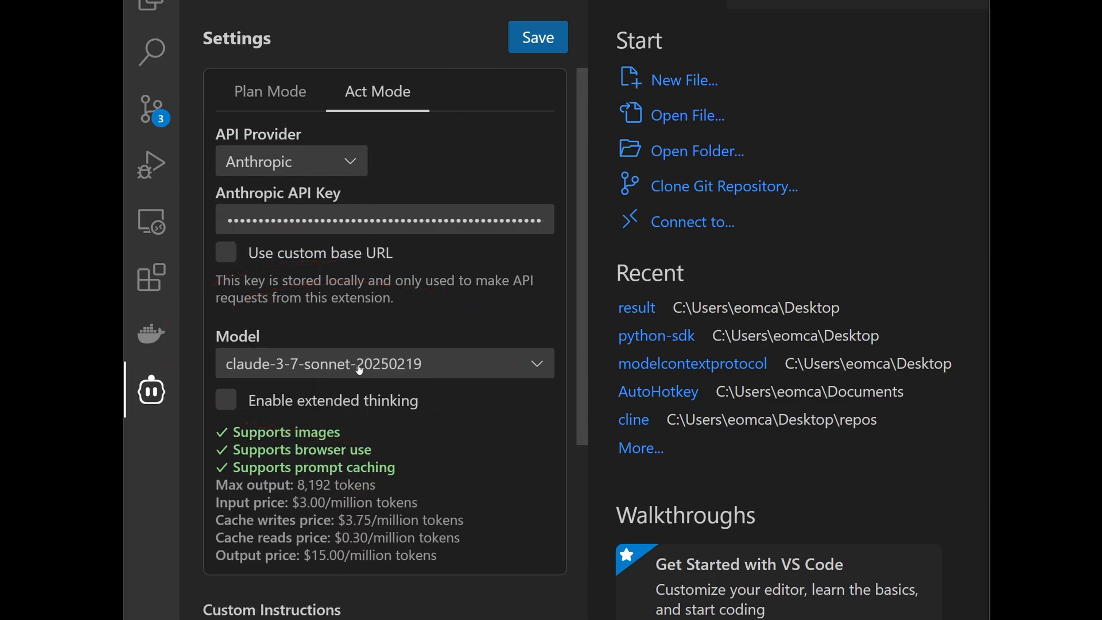
pyautogui.click(270, 92)
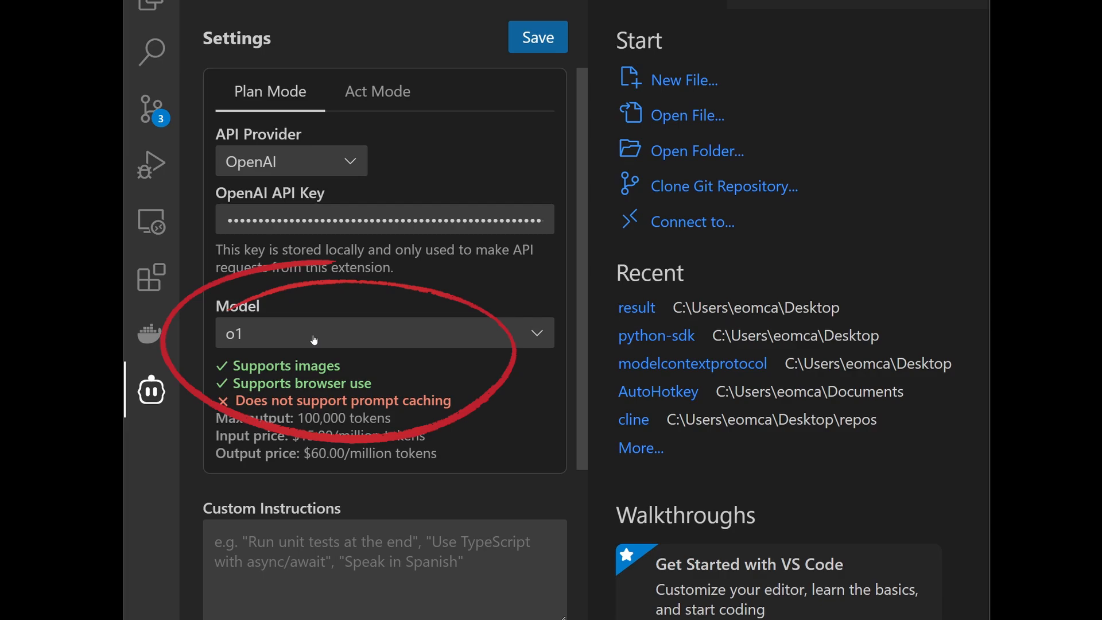
pyautogui.click(376, 91)
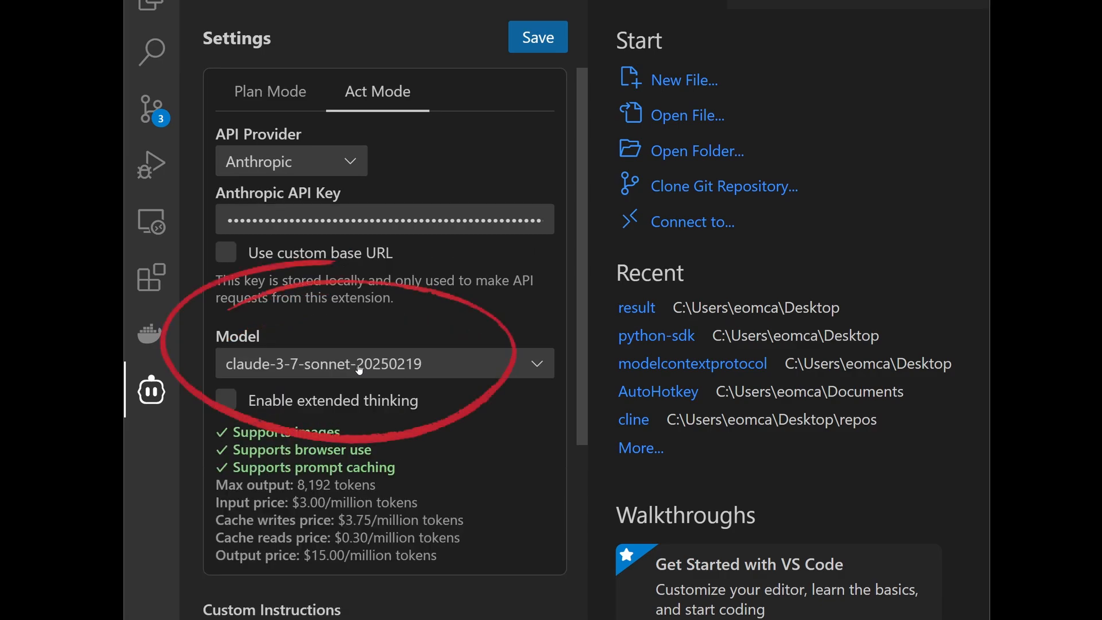